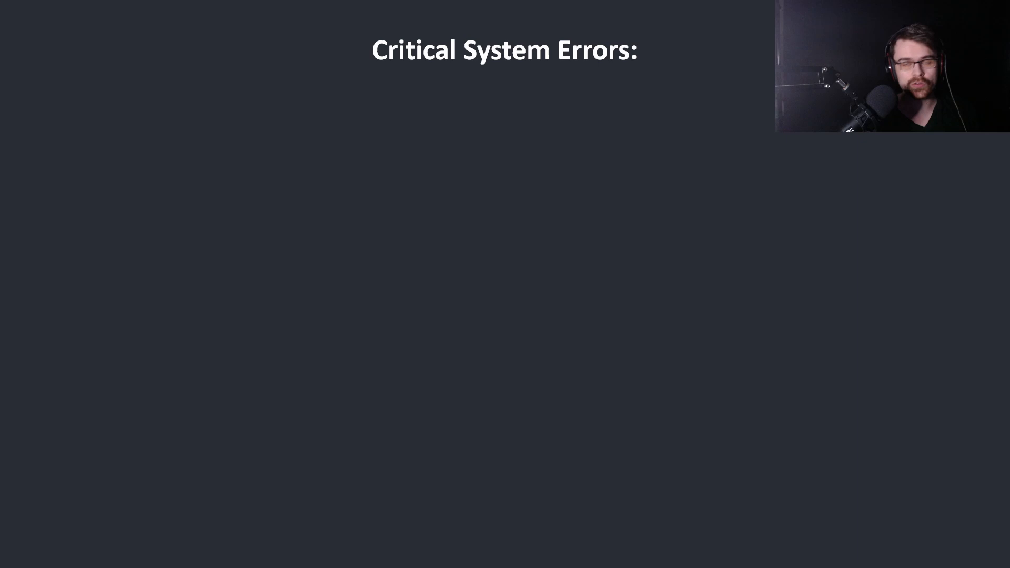
Advance to the Application Errors slide with the ZeroDivisionError example and message.
key(Right)
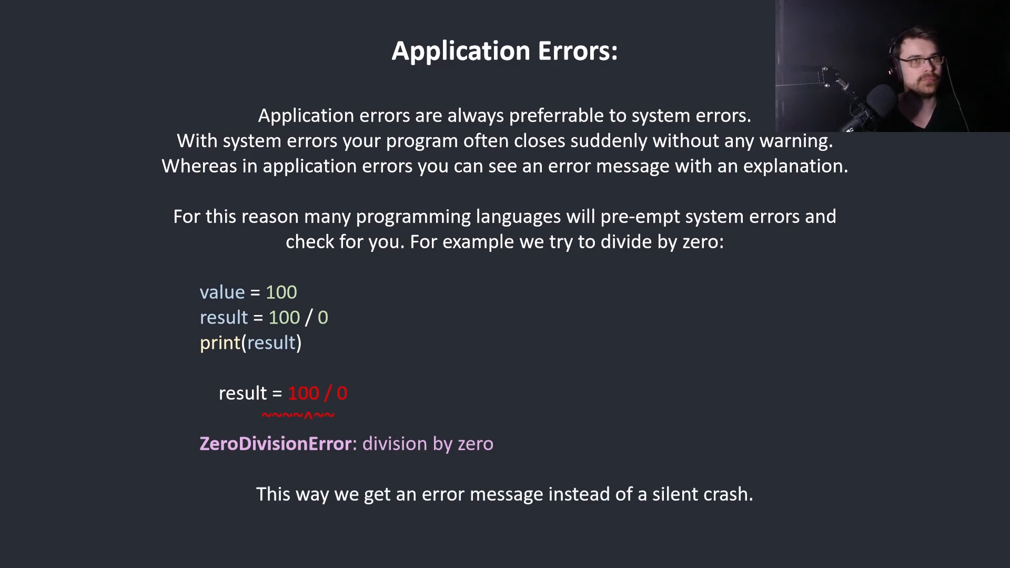
Advance to the slide listing application-error causes, beginning with syntax errors.
key(Right)
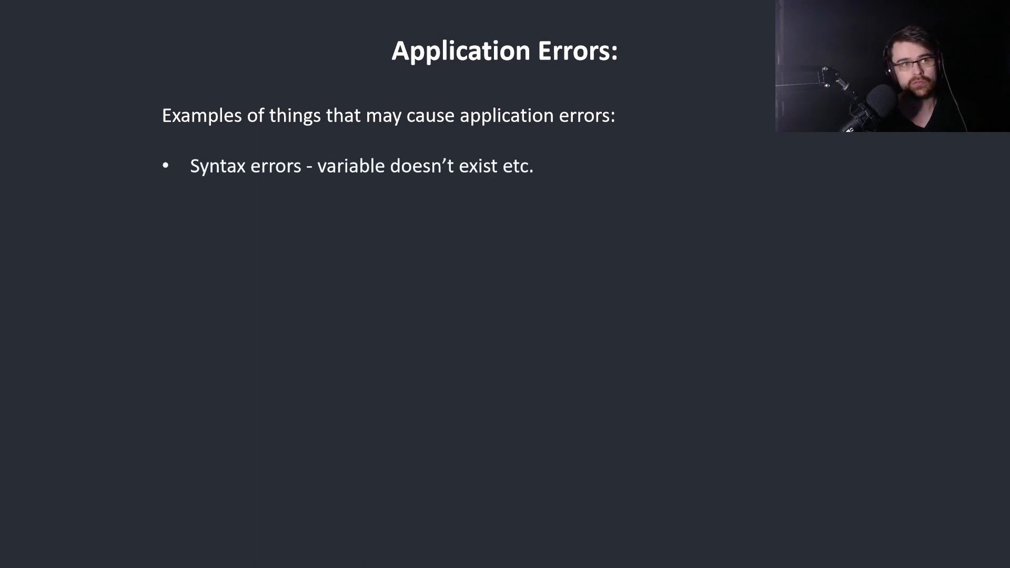